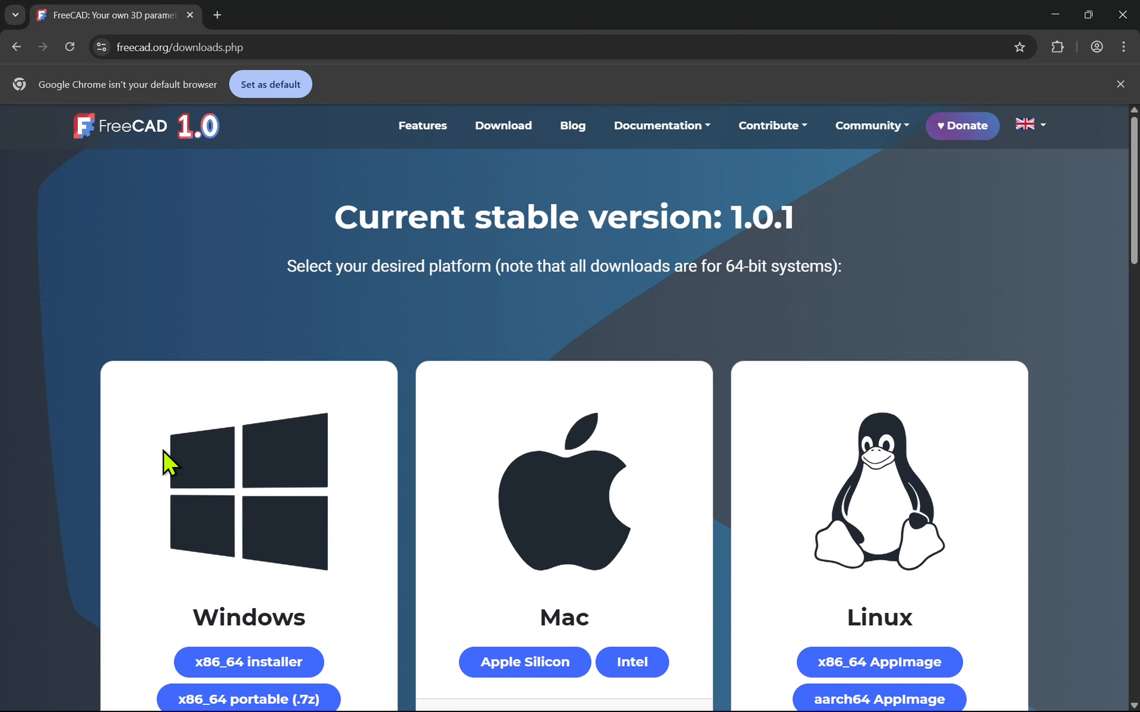
mouse_move(273, 601)
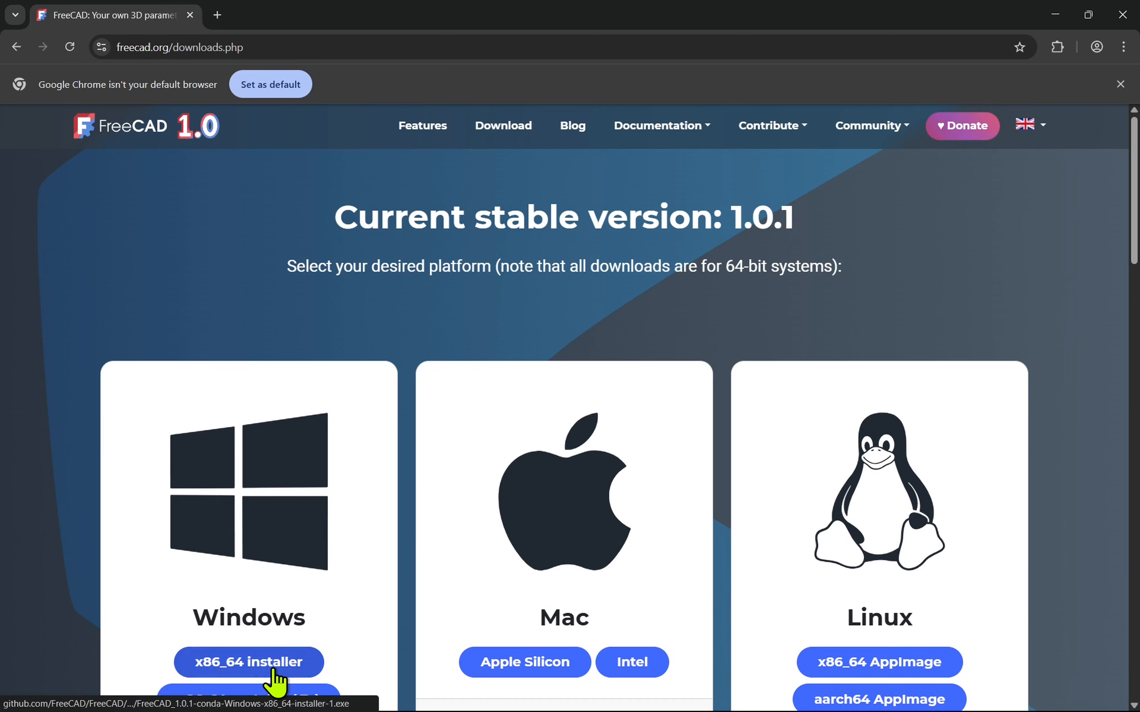
- Download the FreeCAD 1.0.1 Windows x86_64 installer and show it in the Downloads folder
click(248, 662)
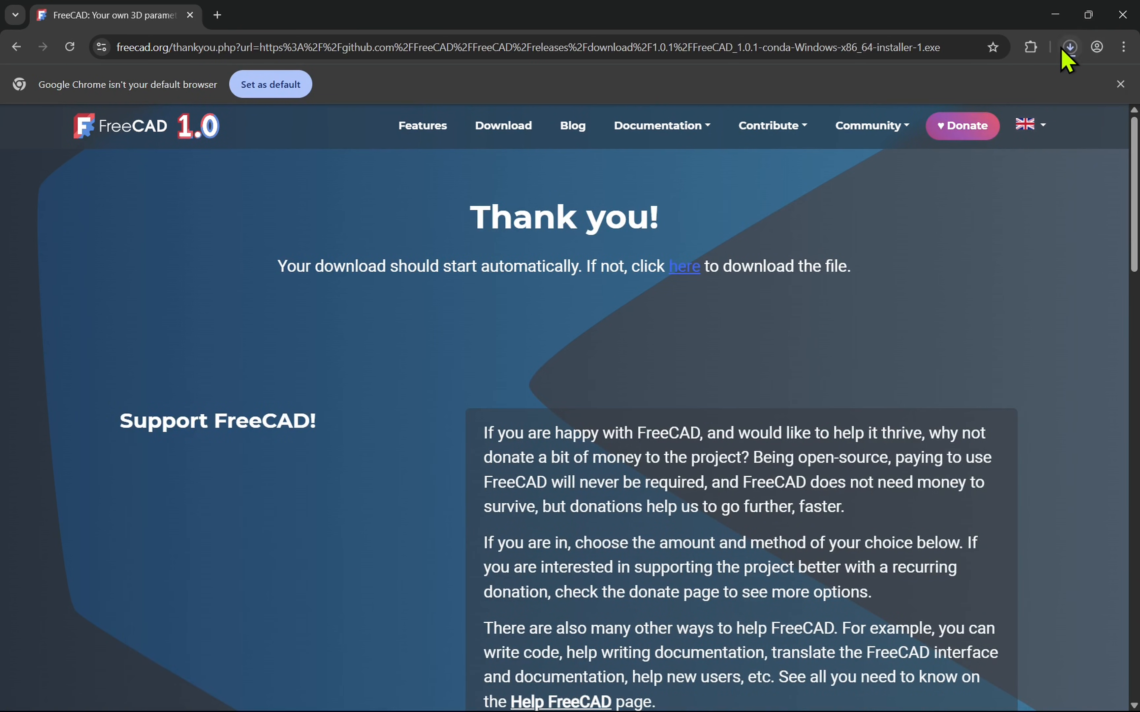
click(1070, 48)
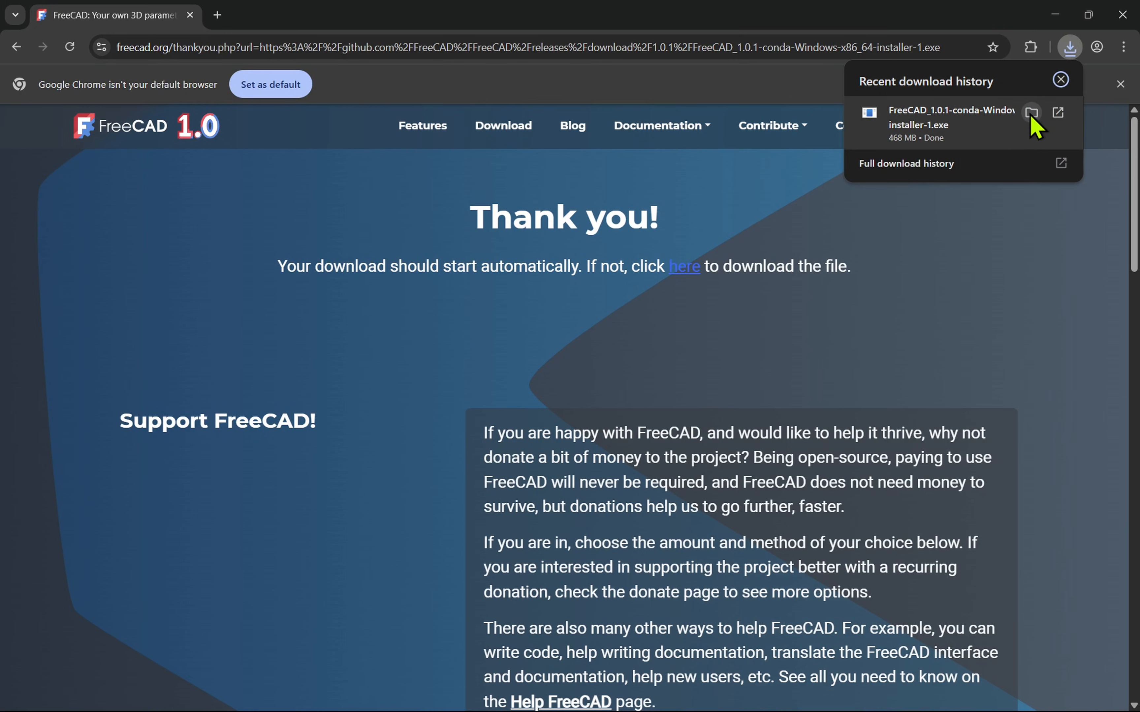
click(1031, 113)
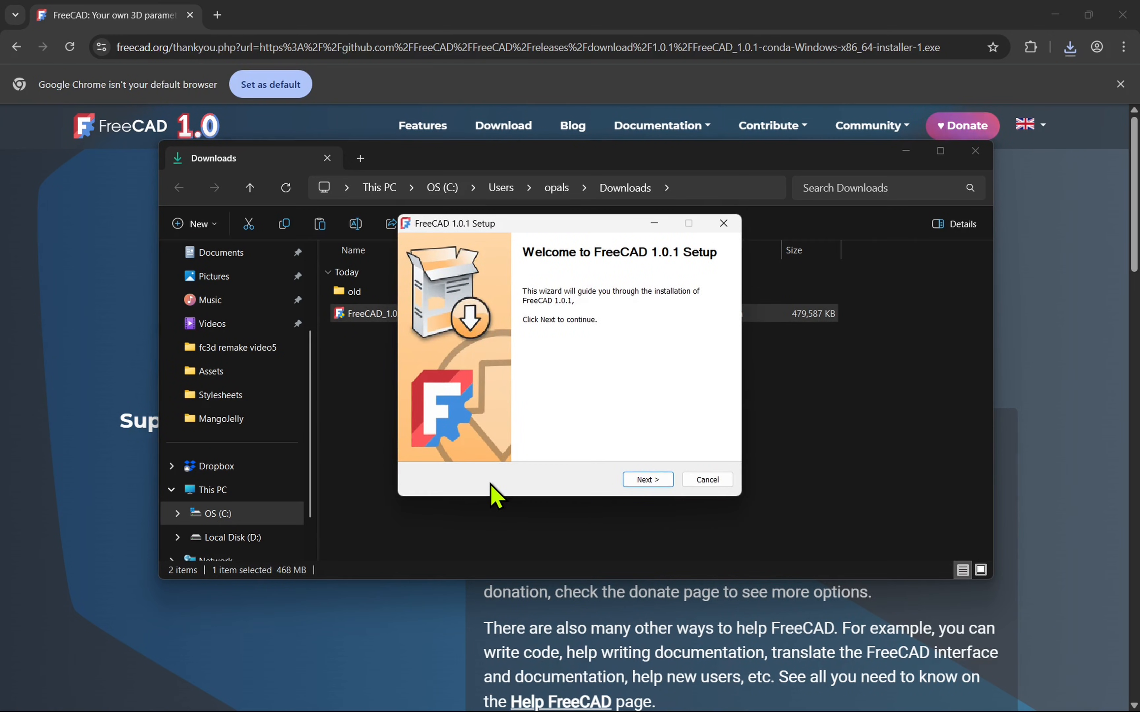
- Run FreeCAD Setup through welcome, license and components pages with defaults and finish installing
click(648, 480)
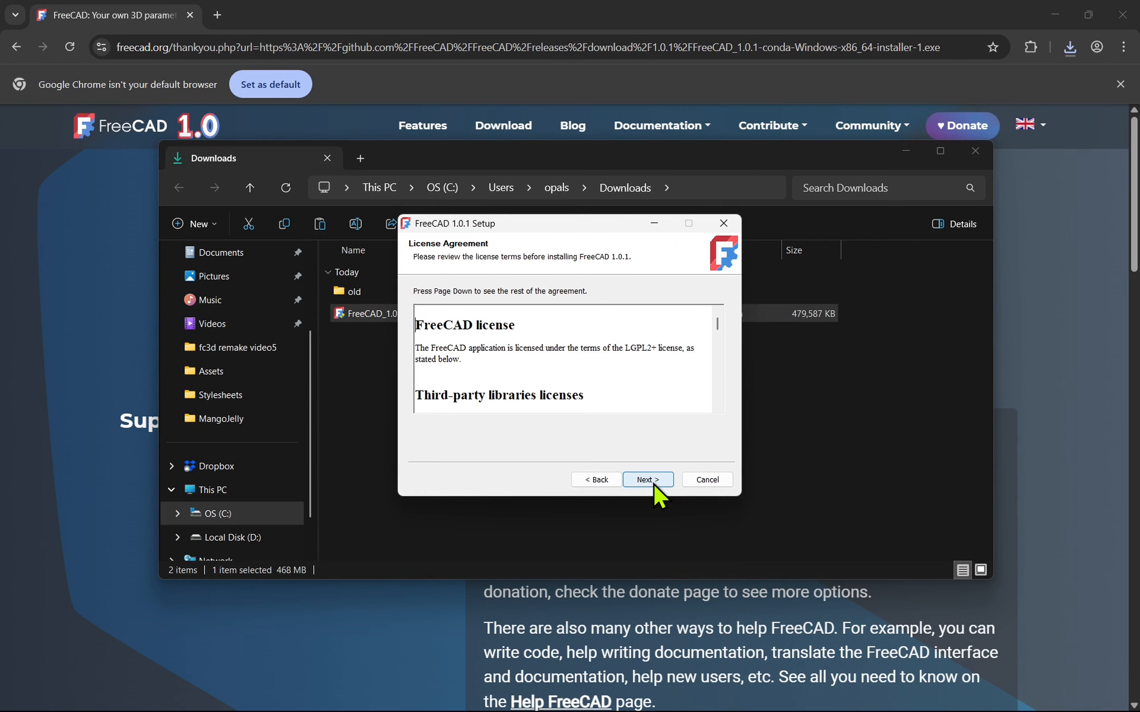
click(648, 480)
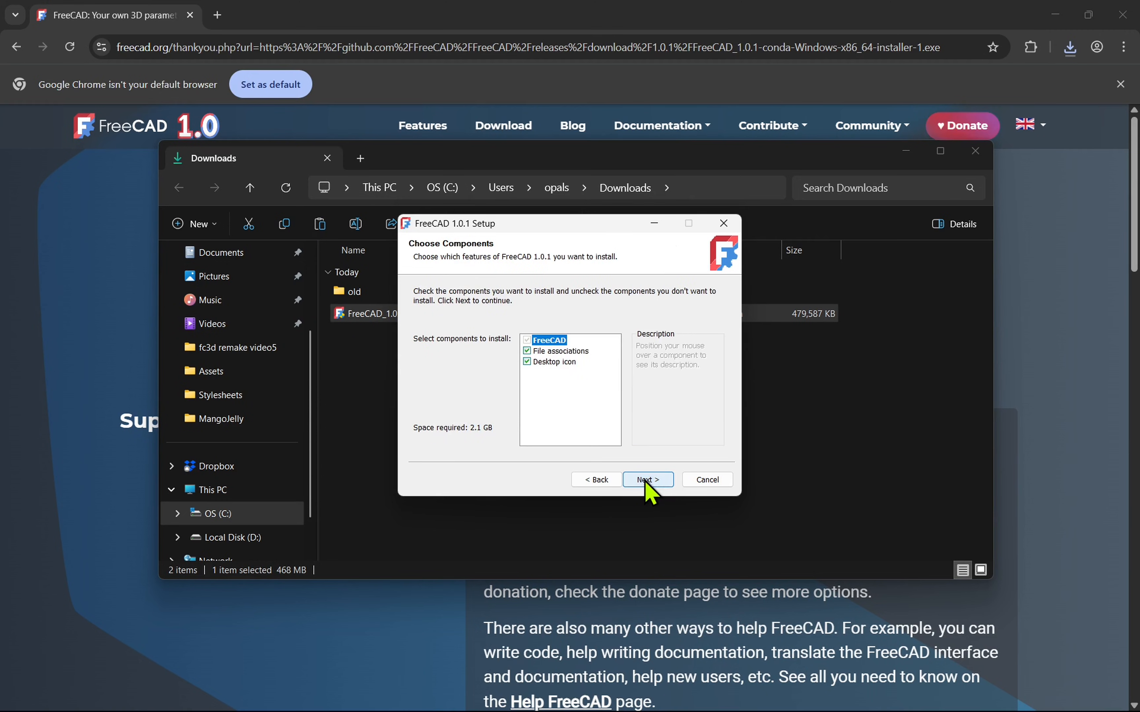
click(648, 480)
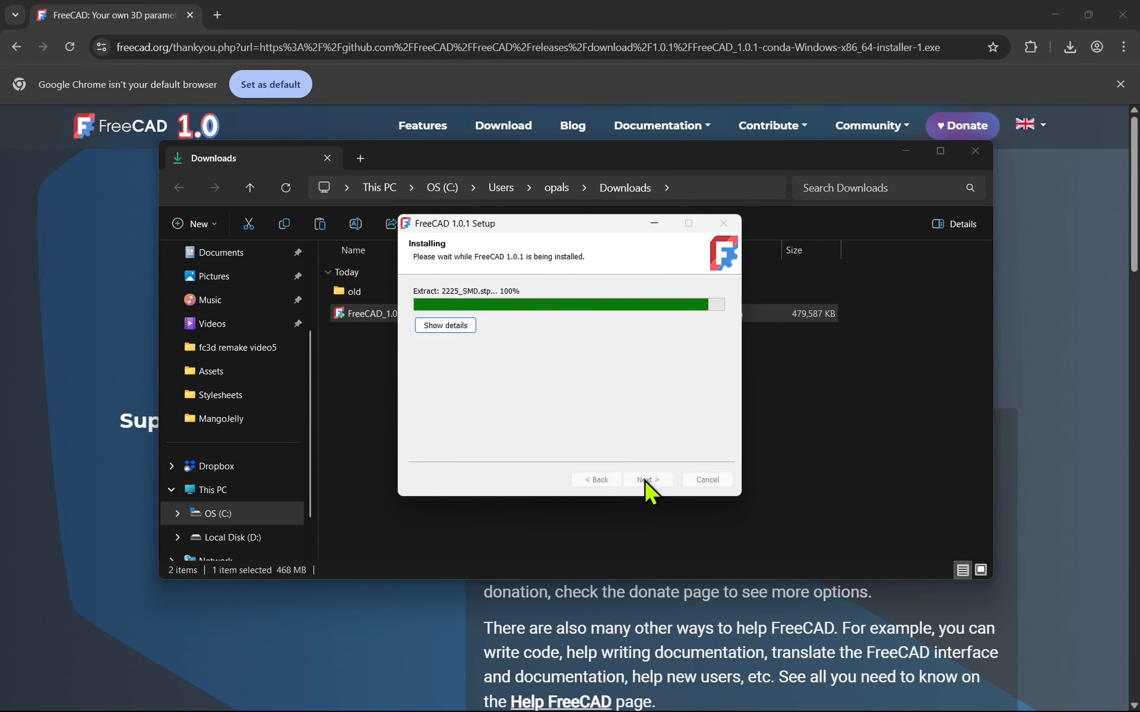
click(648, 479)
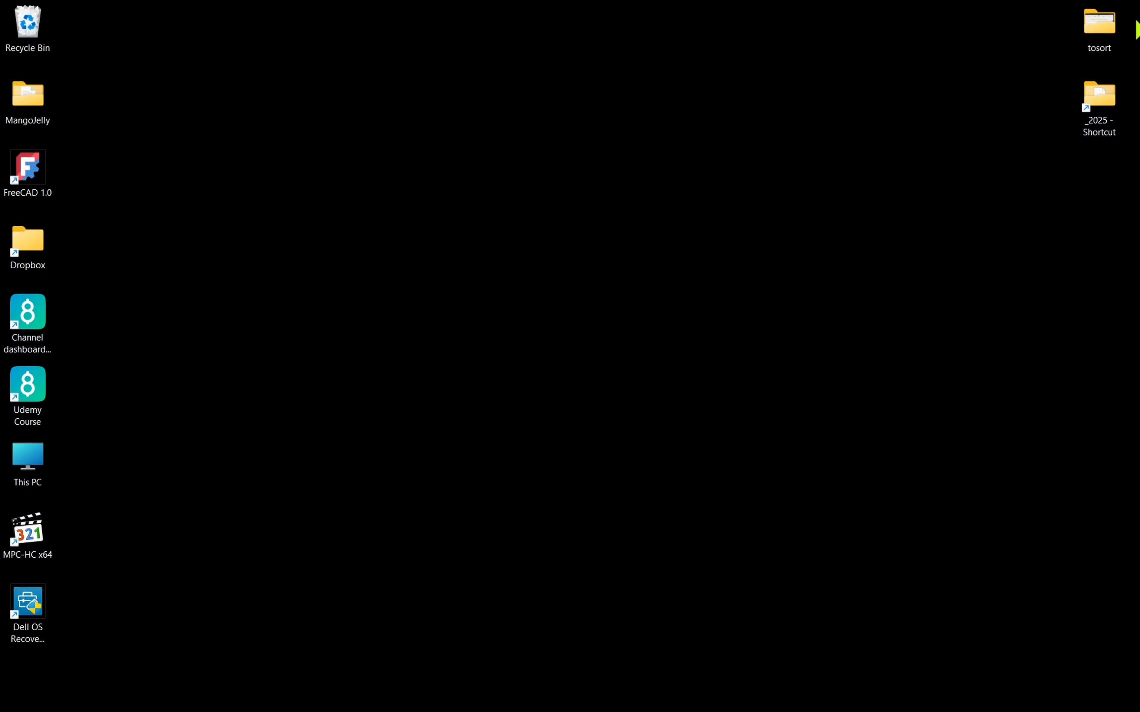
- Launch FreeCAD 1.0 from the desktop shortcut and download the portable x86_64 .7z archive
double_click(27, 167)
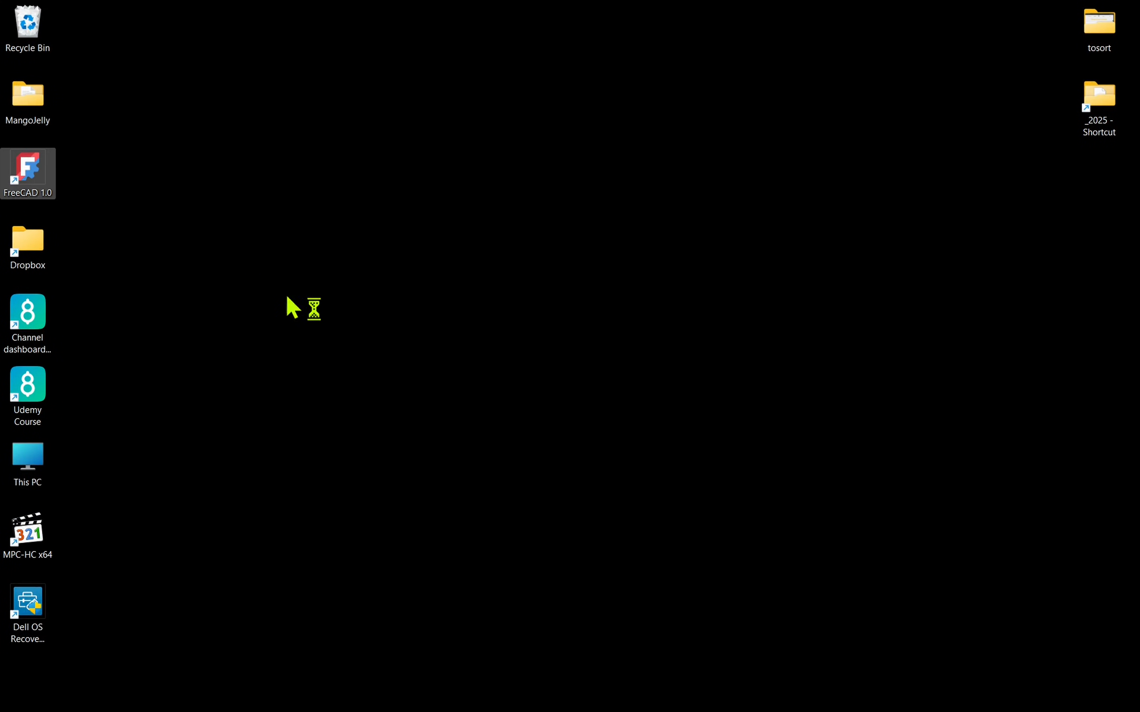
double_click(27, 168)
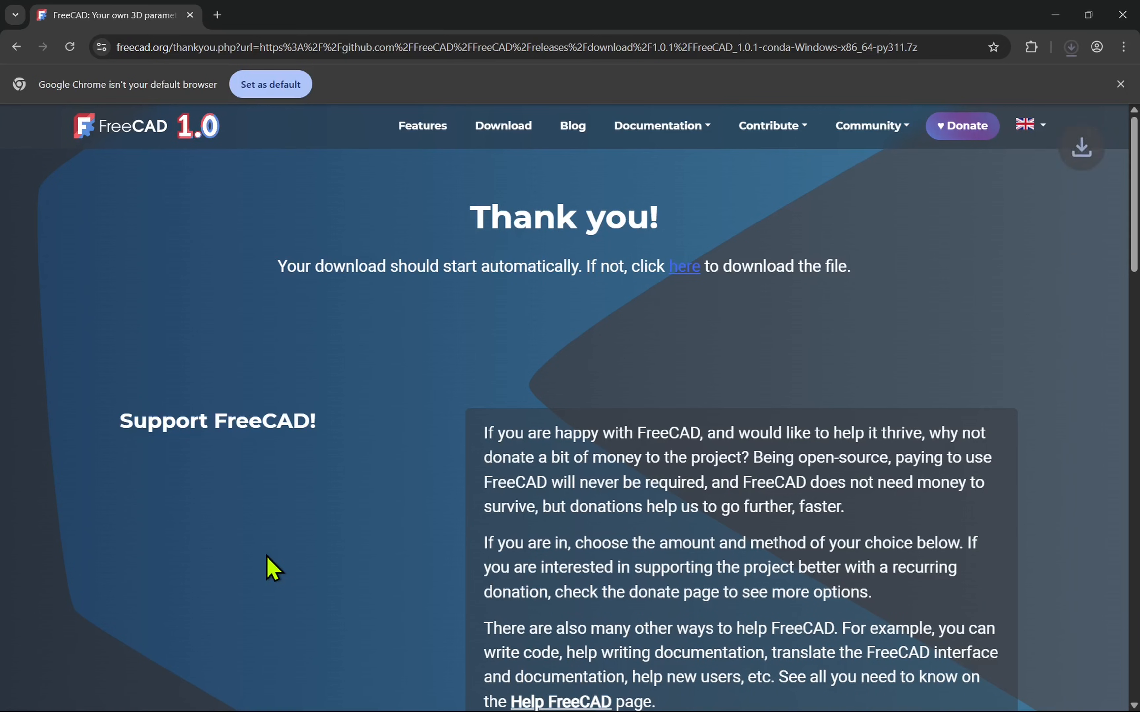
mouse_move(1070, 47)
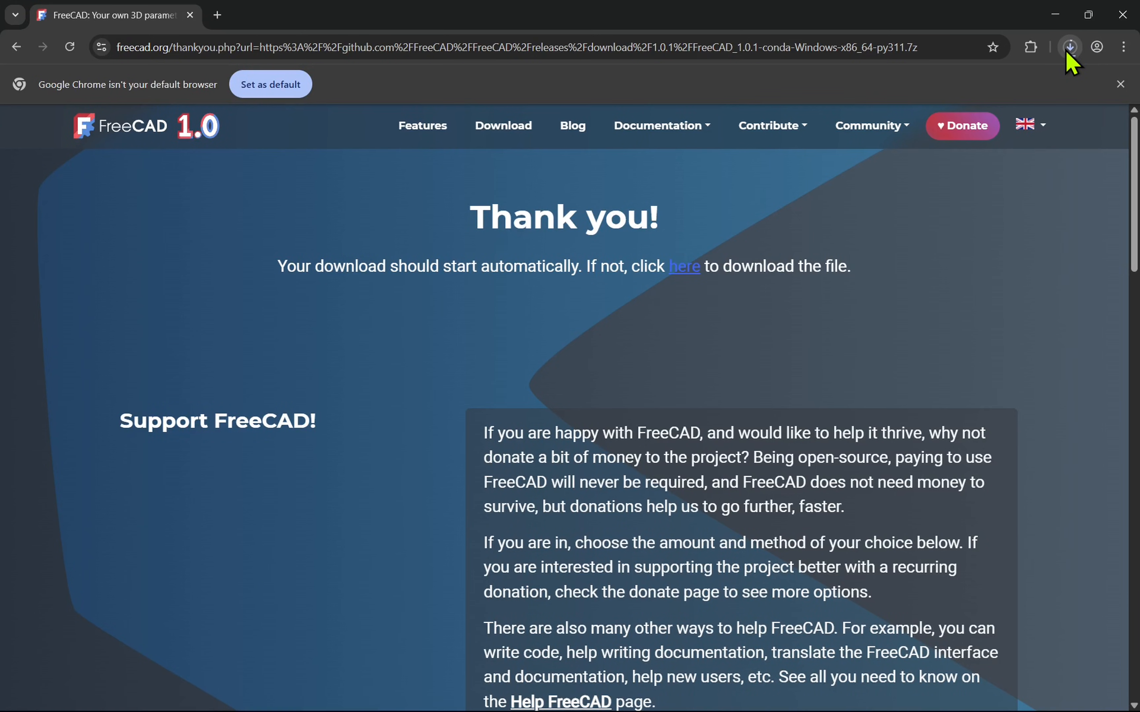
click(1069, 46)
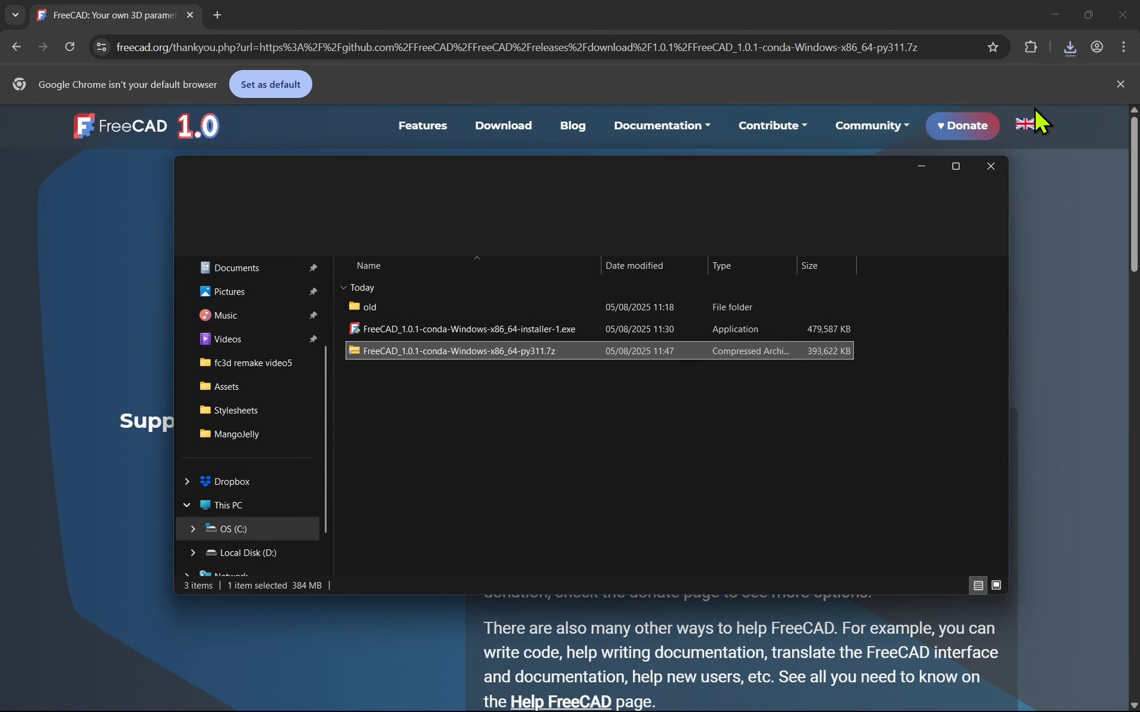
- Extract the portable FreeCAD .7z archive to its default folder in Downloads
right_click(437, 351)
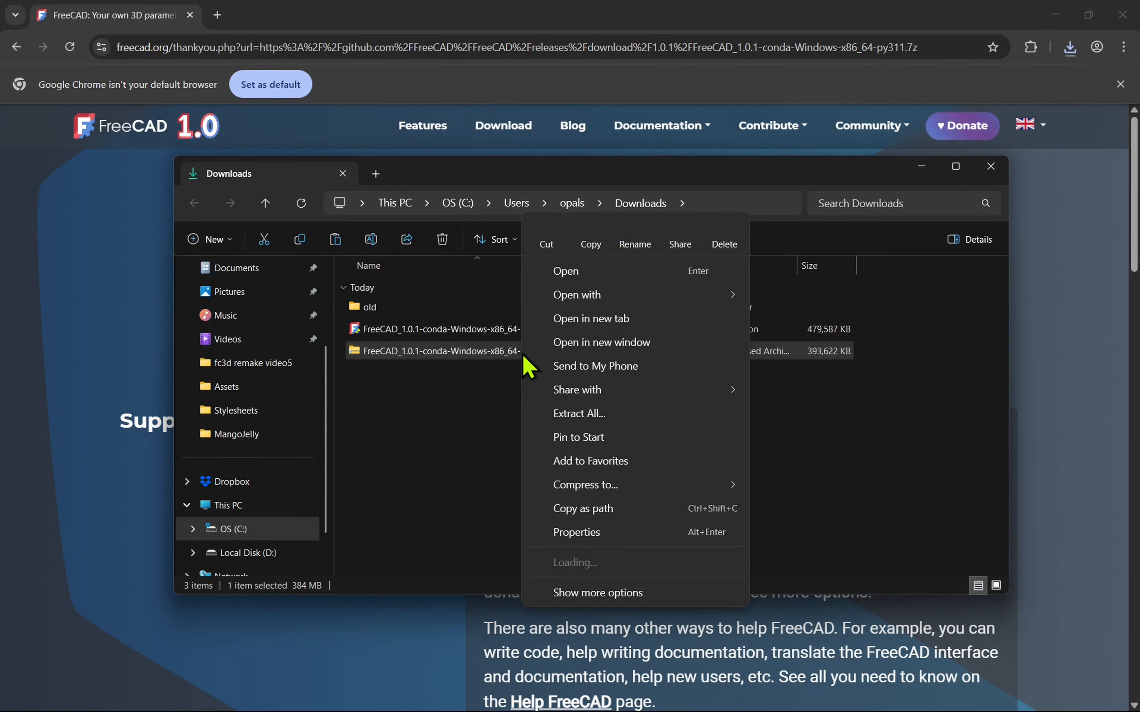
click(579, 413)
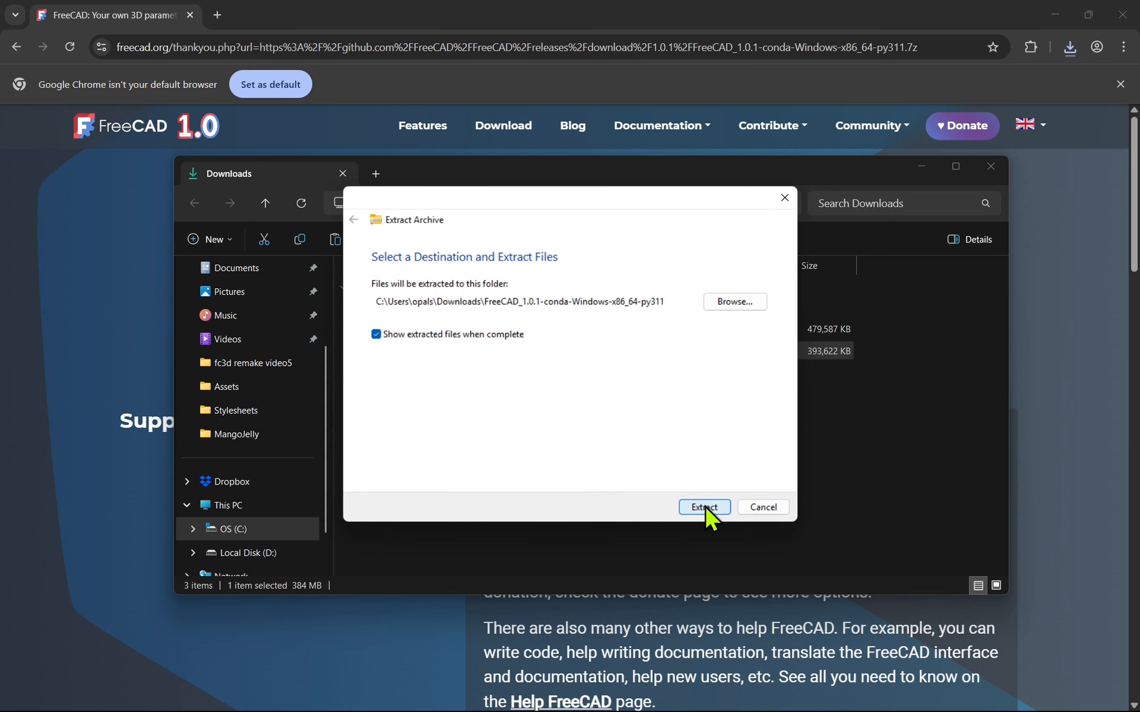
click(704, 507)
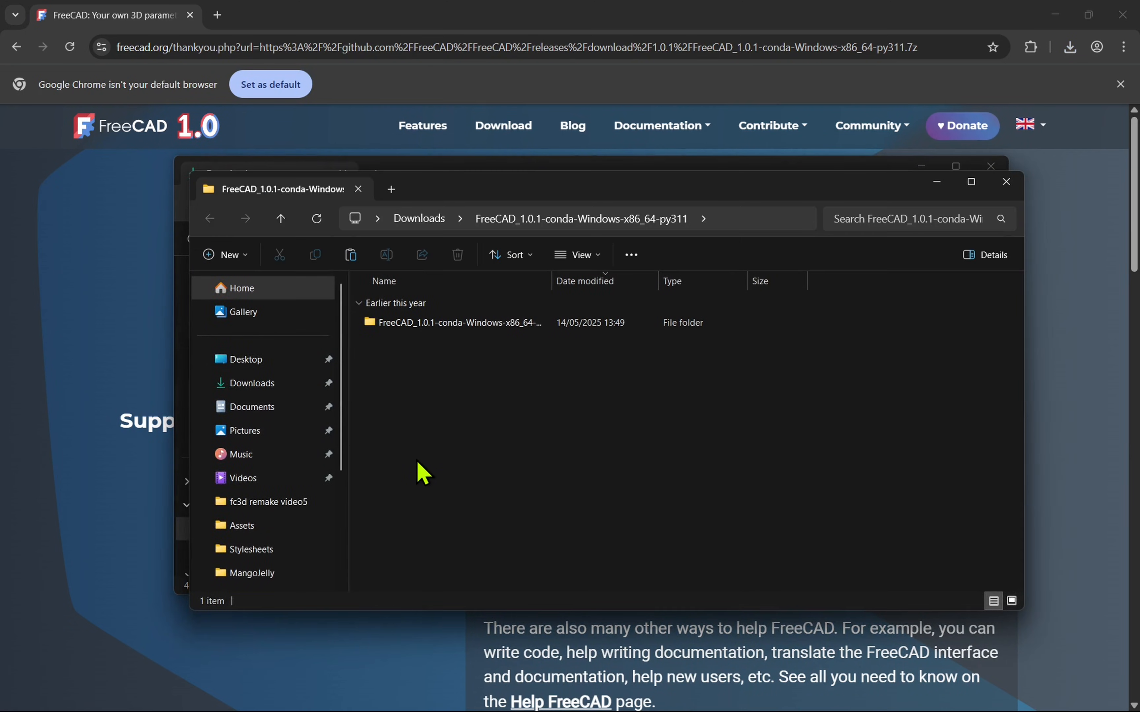
- Run freecad.exe from the bin folder of the extracted FreeCAD_1.0.1 package
right_click(460, 323)
text(FreeCAD_1.0.1)
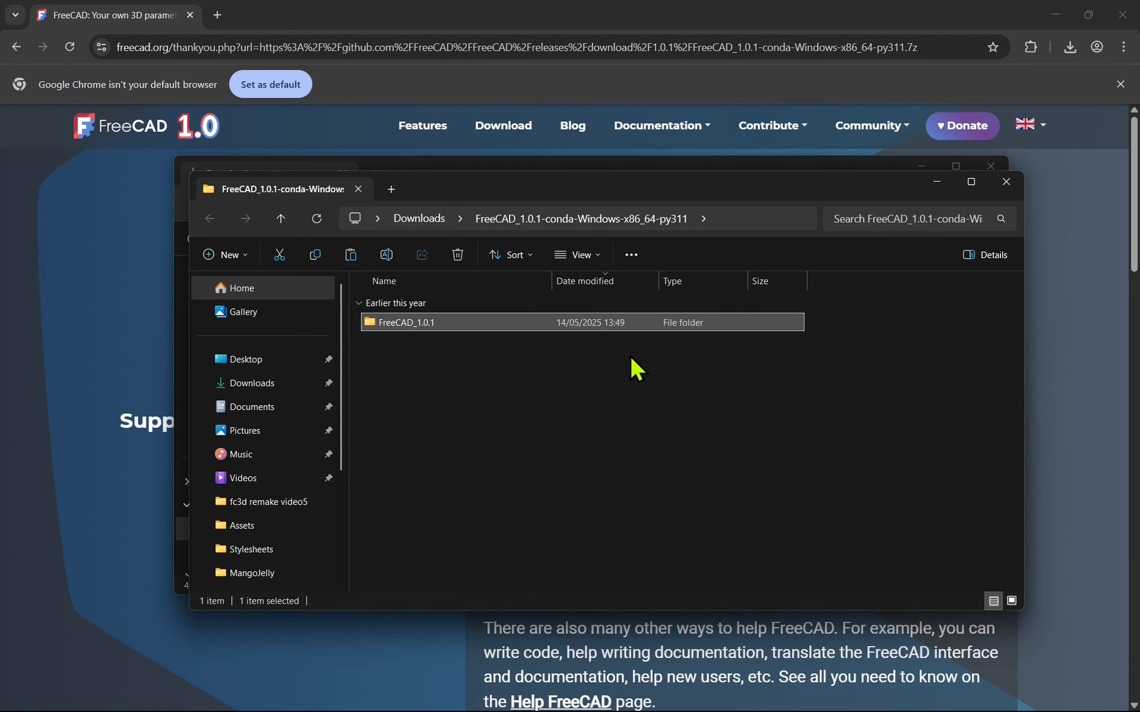
double_click(406, 323)
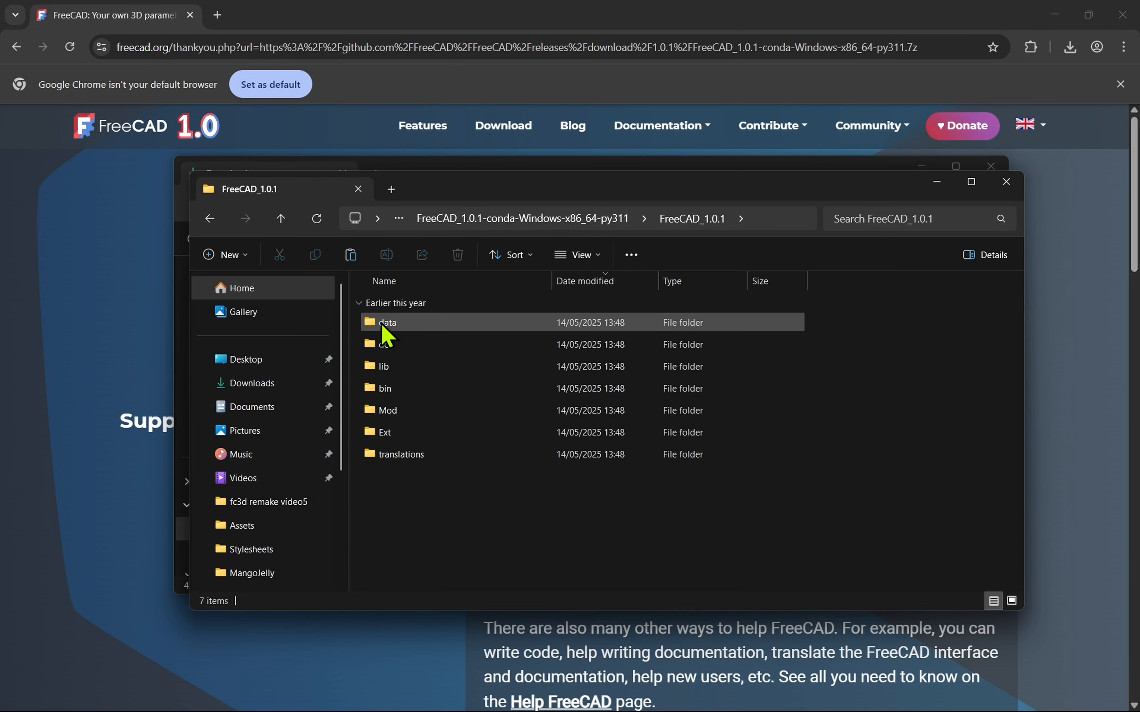
mouse_move(431, 402)
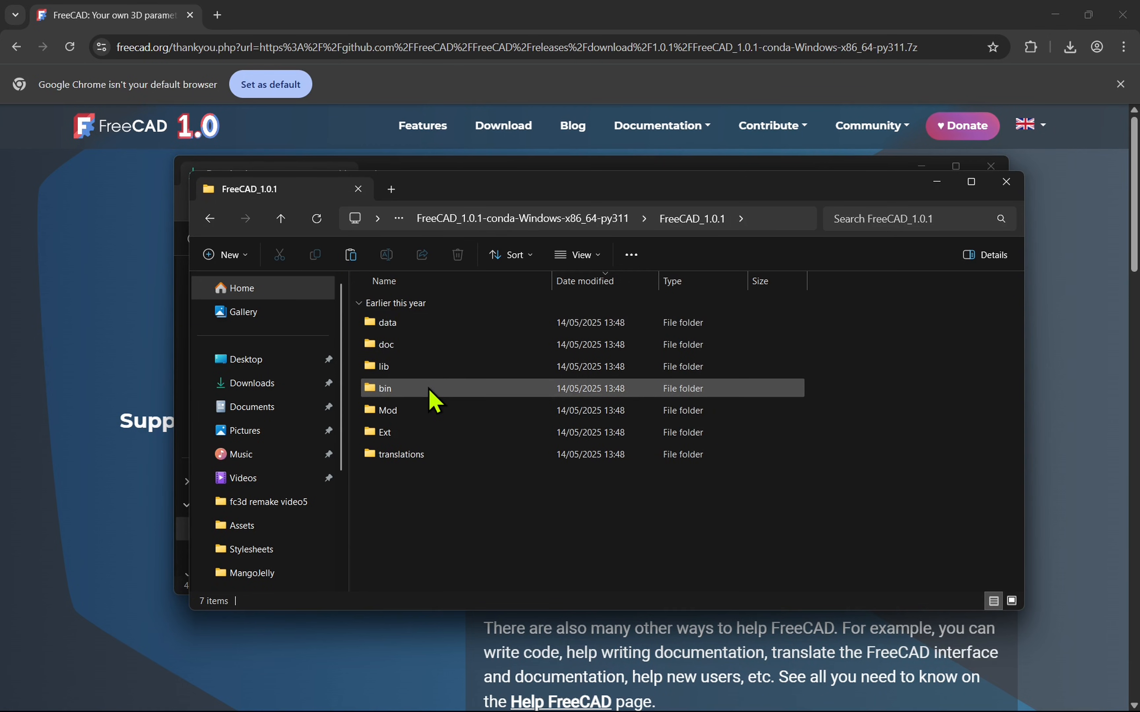
click(384, 389)
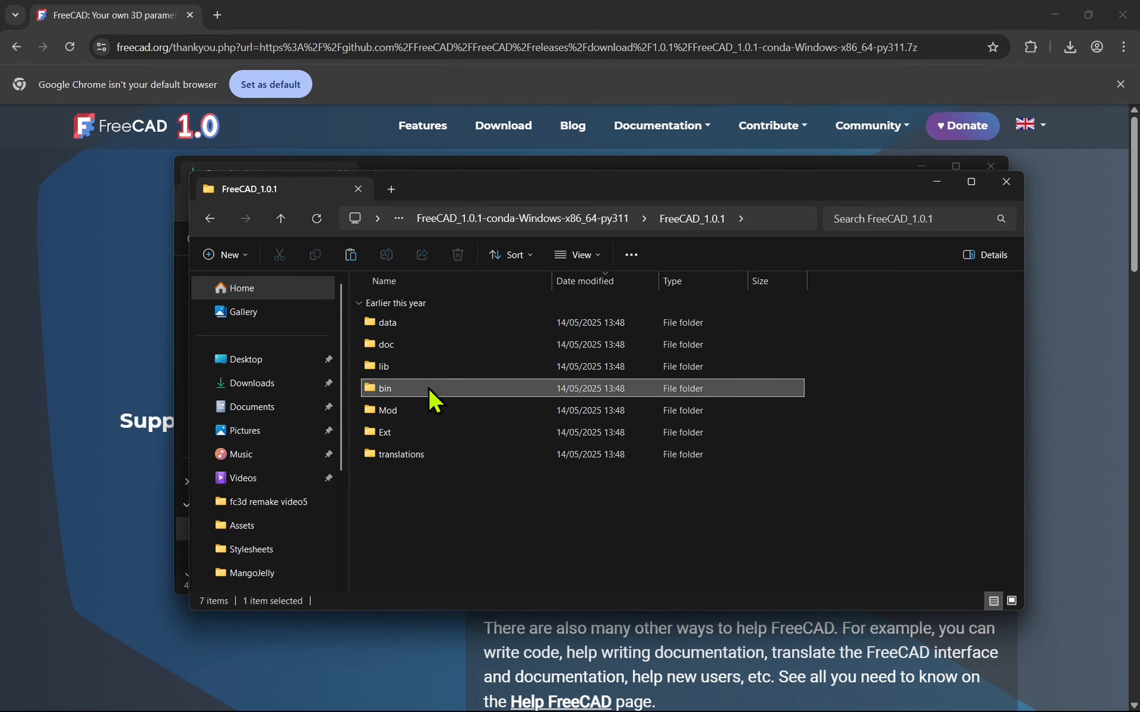
double_click(384, 389)
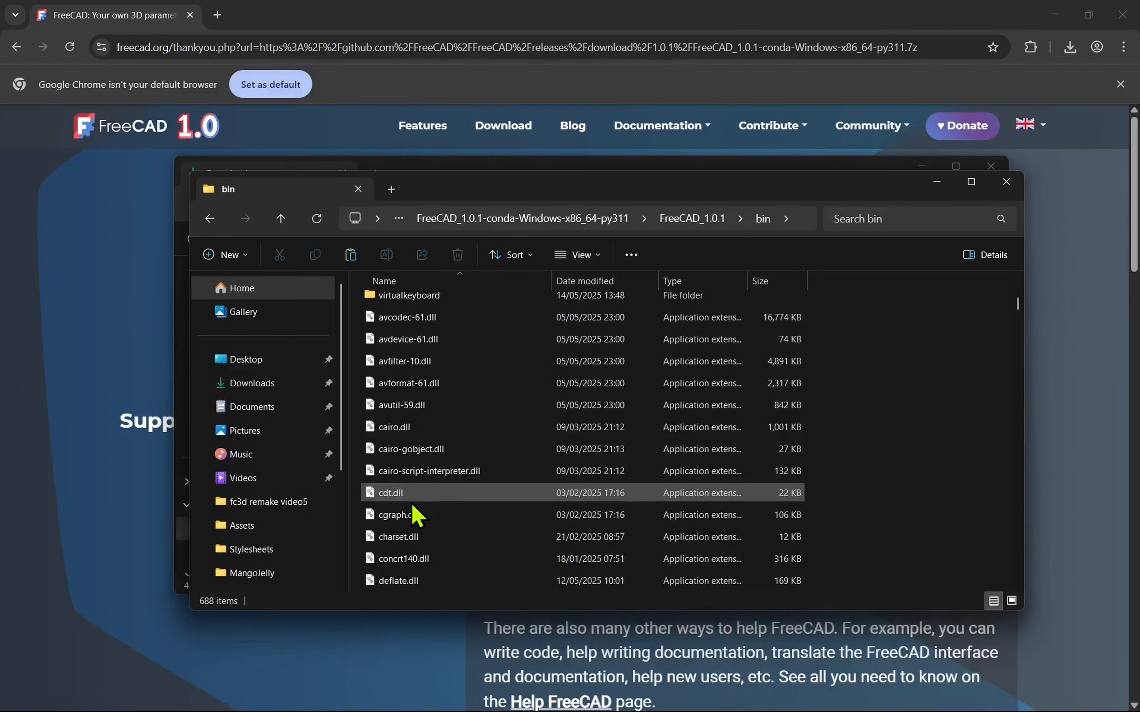
scroll(down, 3)
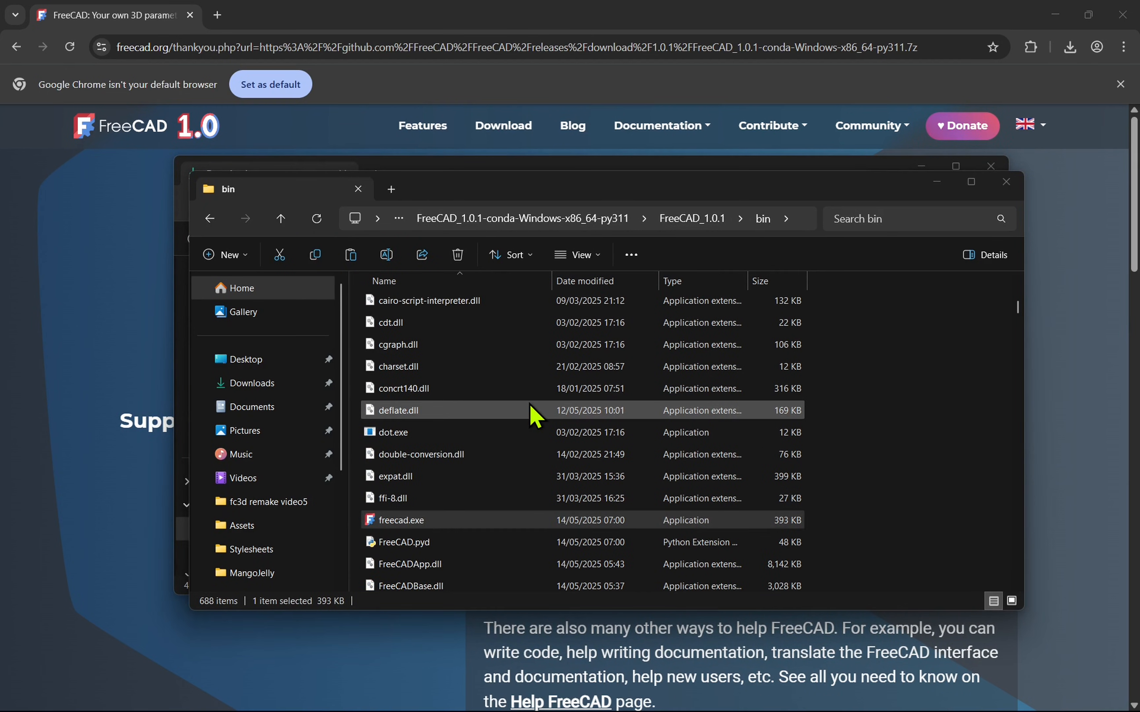
double_click(400, 520)
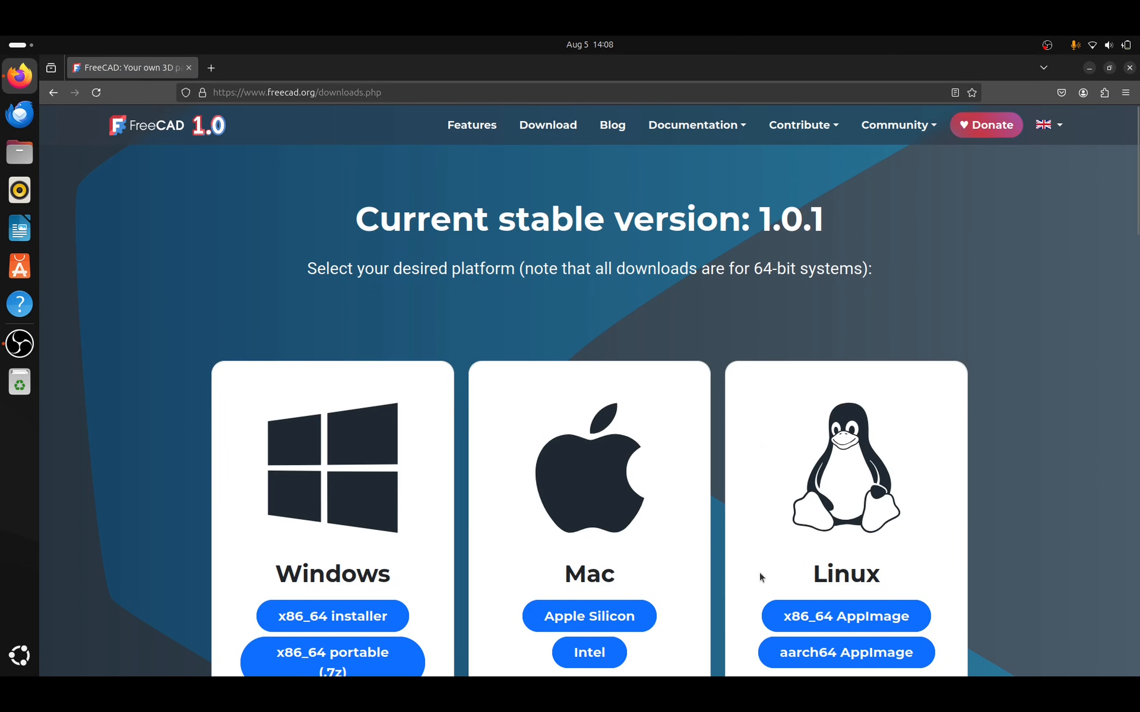
mouse_move(825, 629)
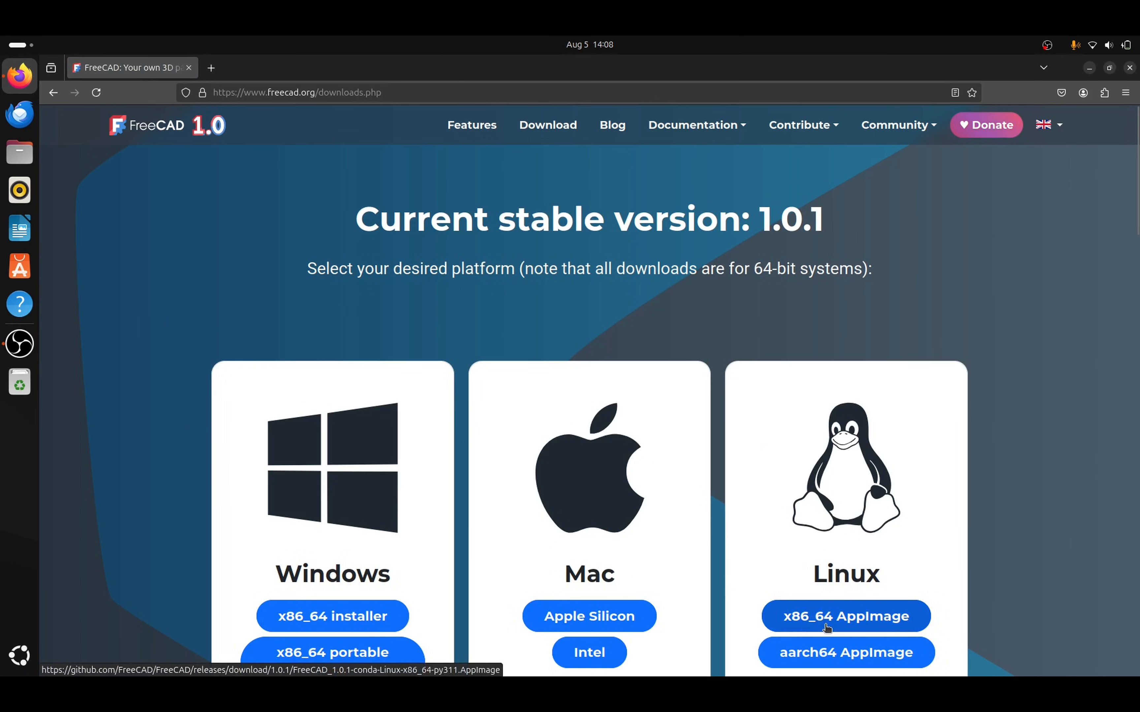
- Download the Linux x86_64 AppImage of FreeCAD 1.0.1 from the downloads page
click(846, 616)
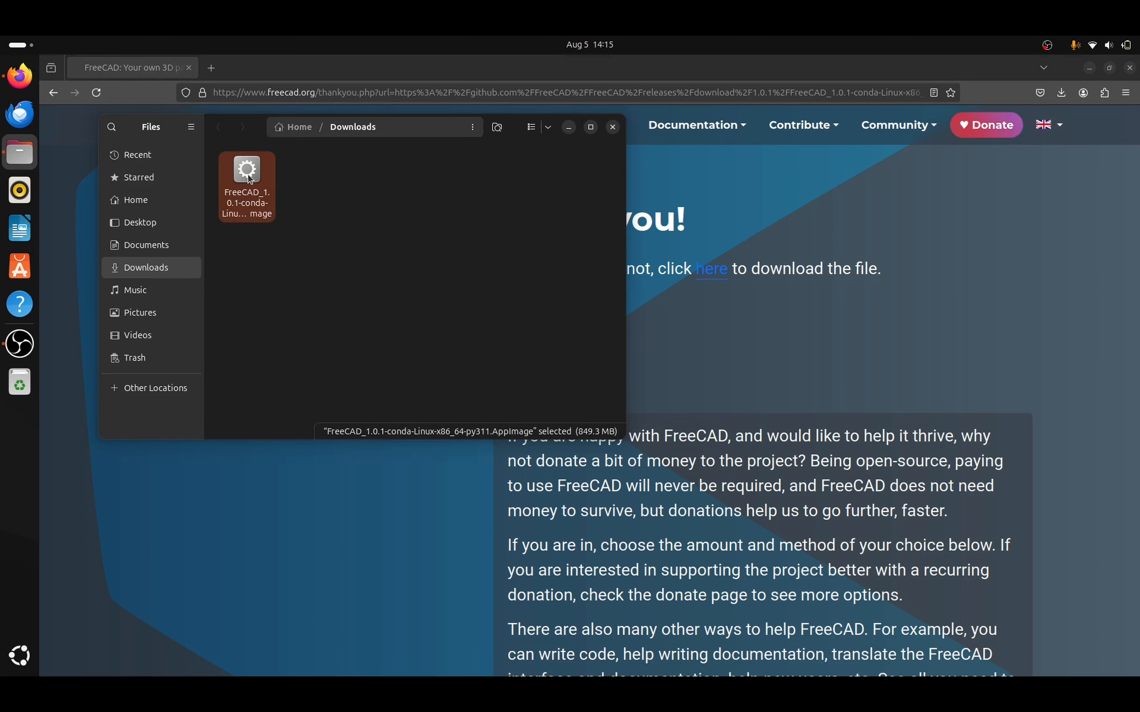
- Mark the FreeCAD AppImage 'Executable as Program' in its properties and run it
right_click(248, 179)
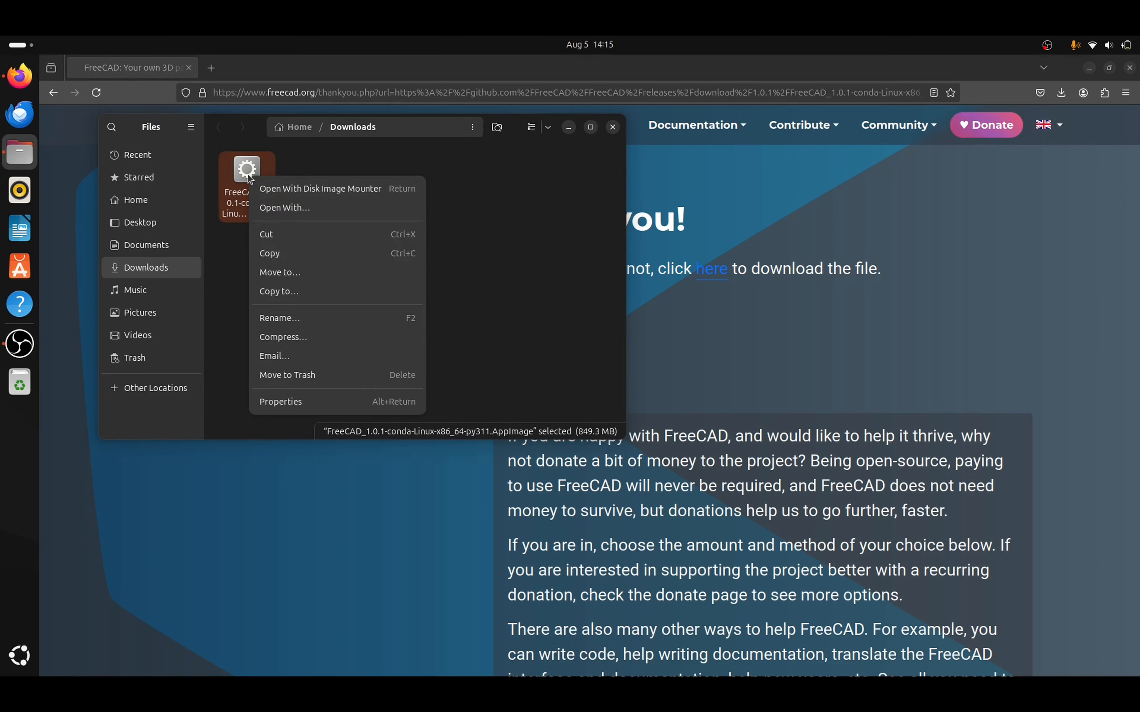
click(318, 410)
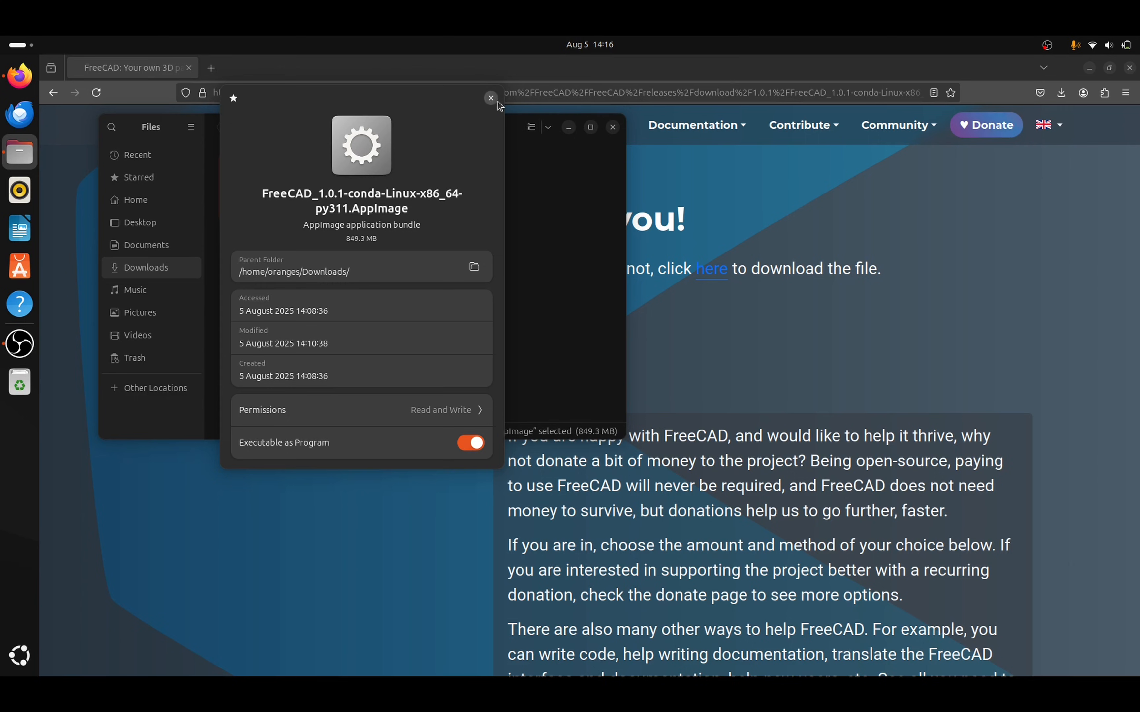
click(491, 97)
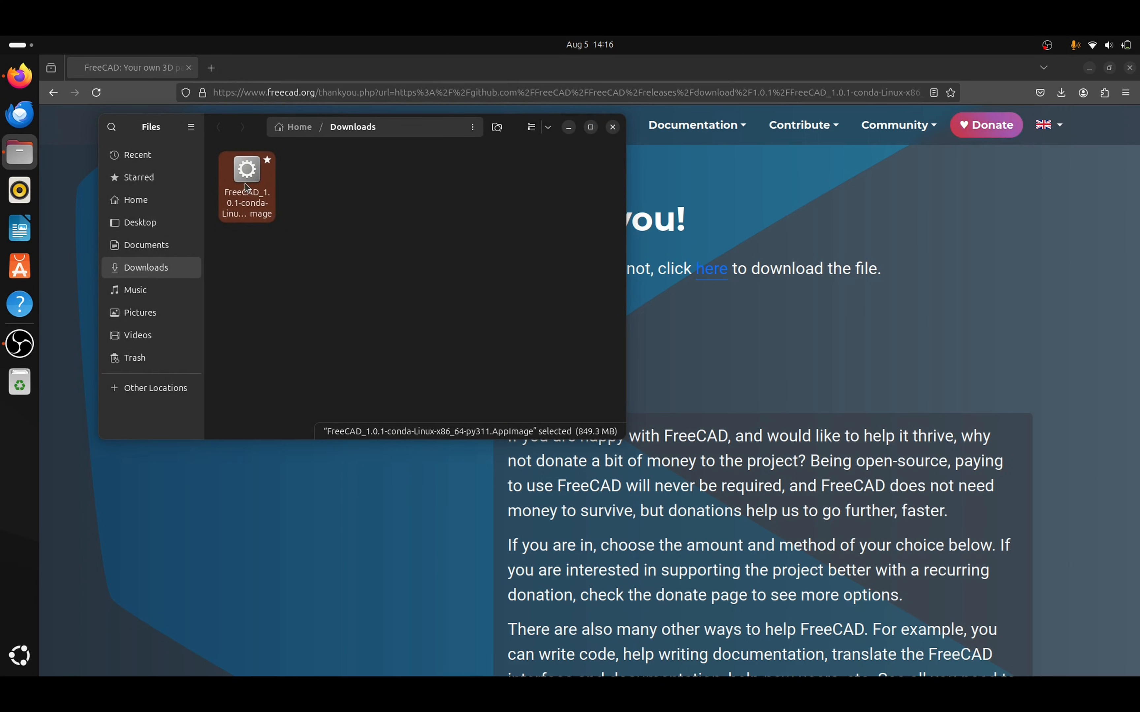
double_click(246, 170)
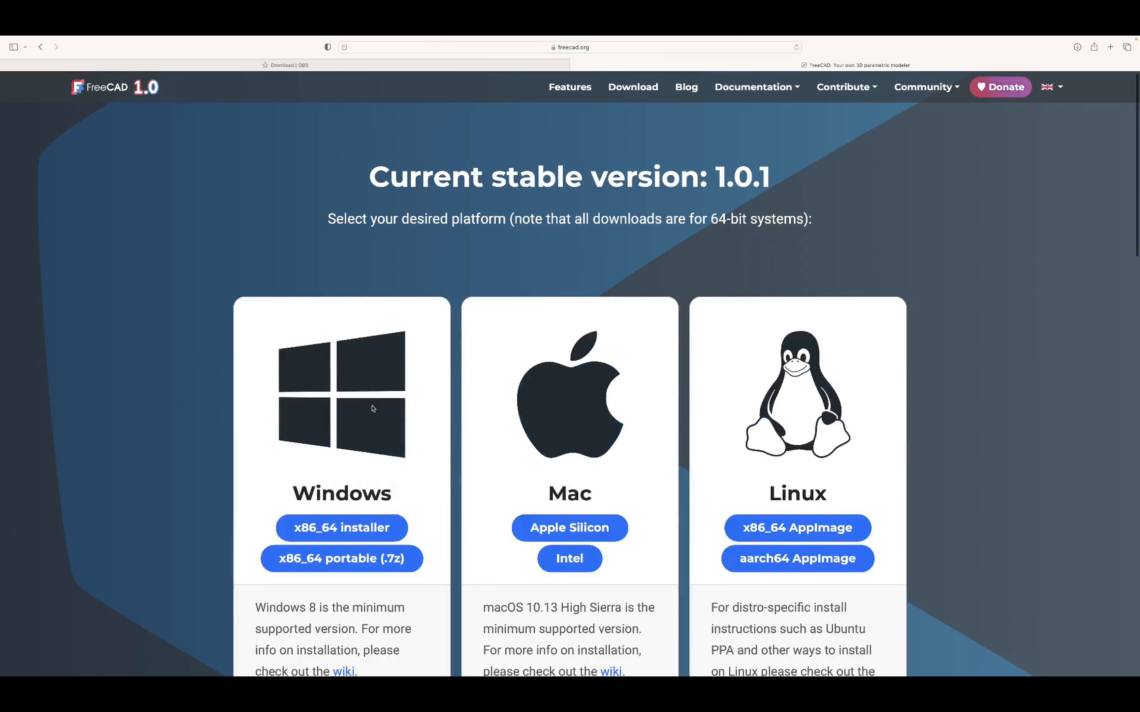
- Download the Mac Intel build of FreeCAD 1.0.1, allowing downloads from freecad.org
scroll(down, 3)
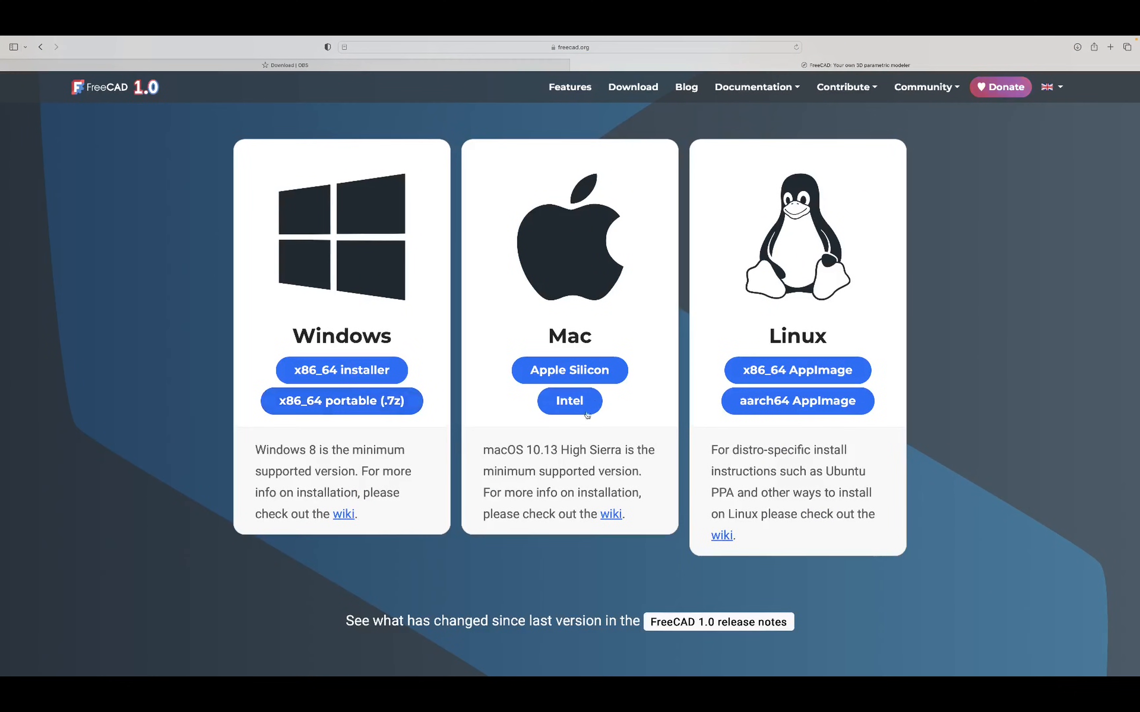
click(570, 401)
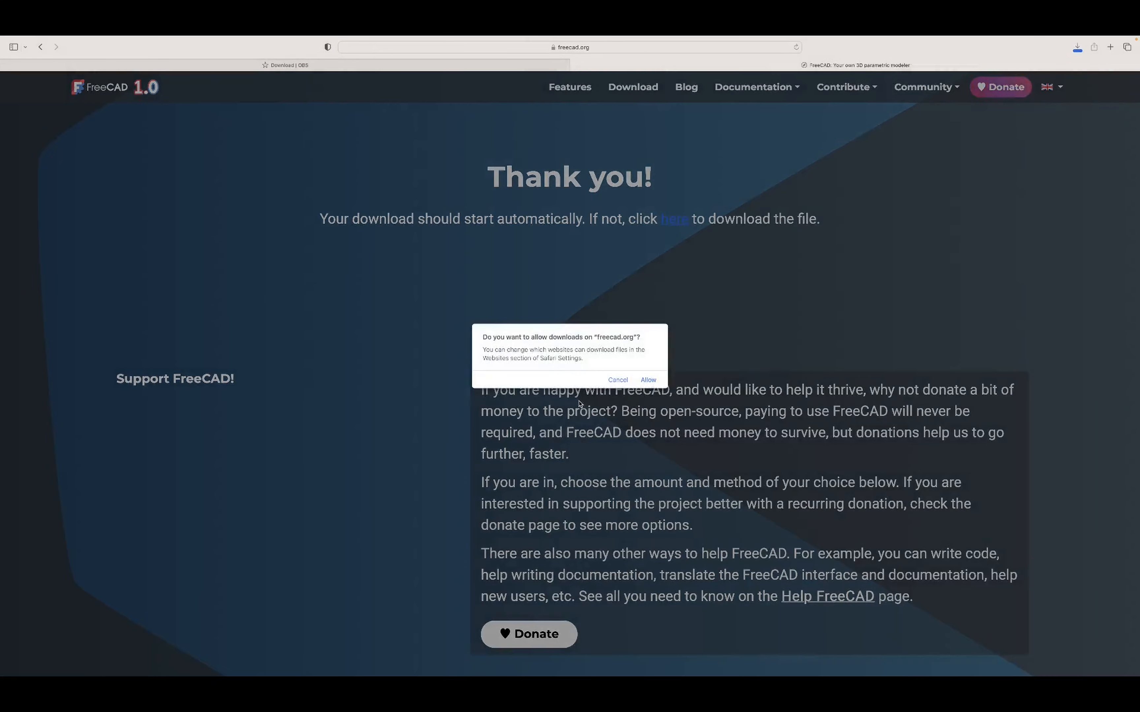
click(648, 380)
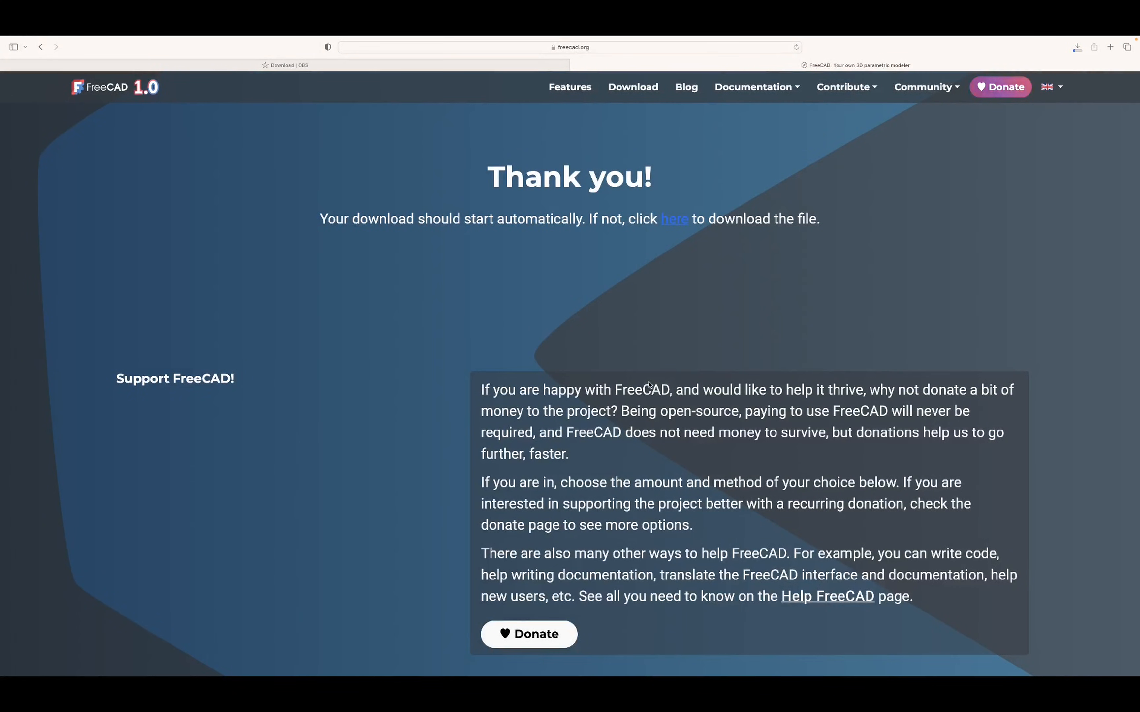
click(1077, 47)
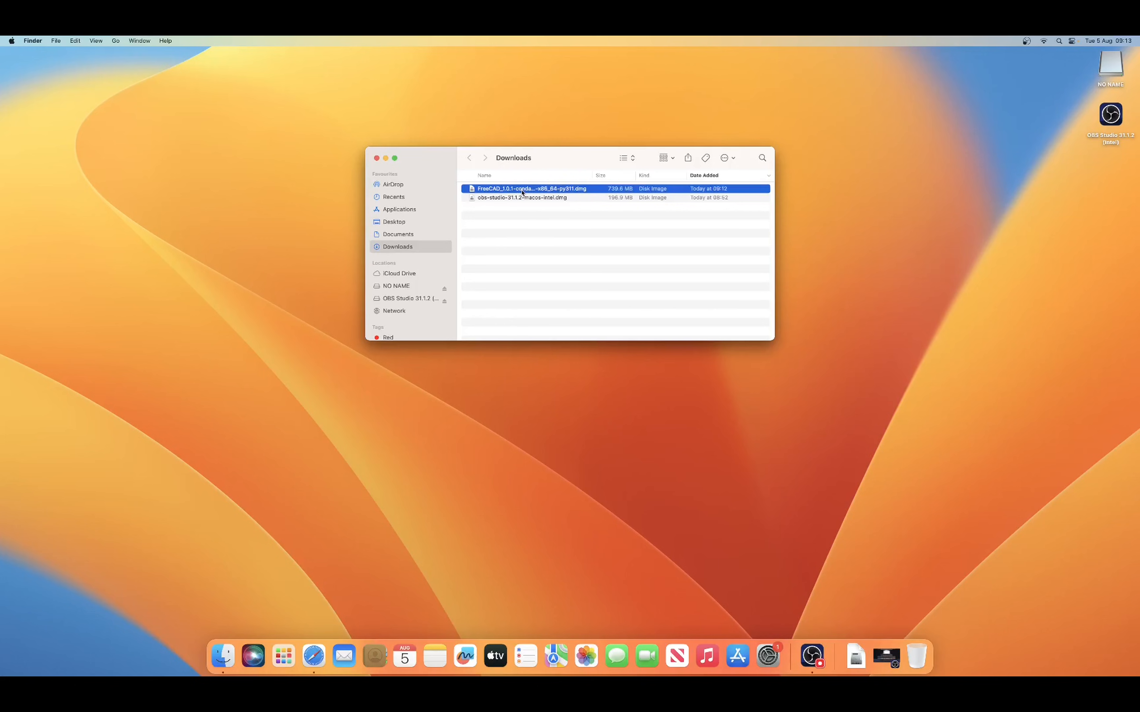
- Mount the FreeCAD .dmg, drag FreeCAD into Applications and show it in Launchpad
double_click(524, 188)
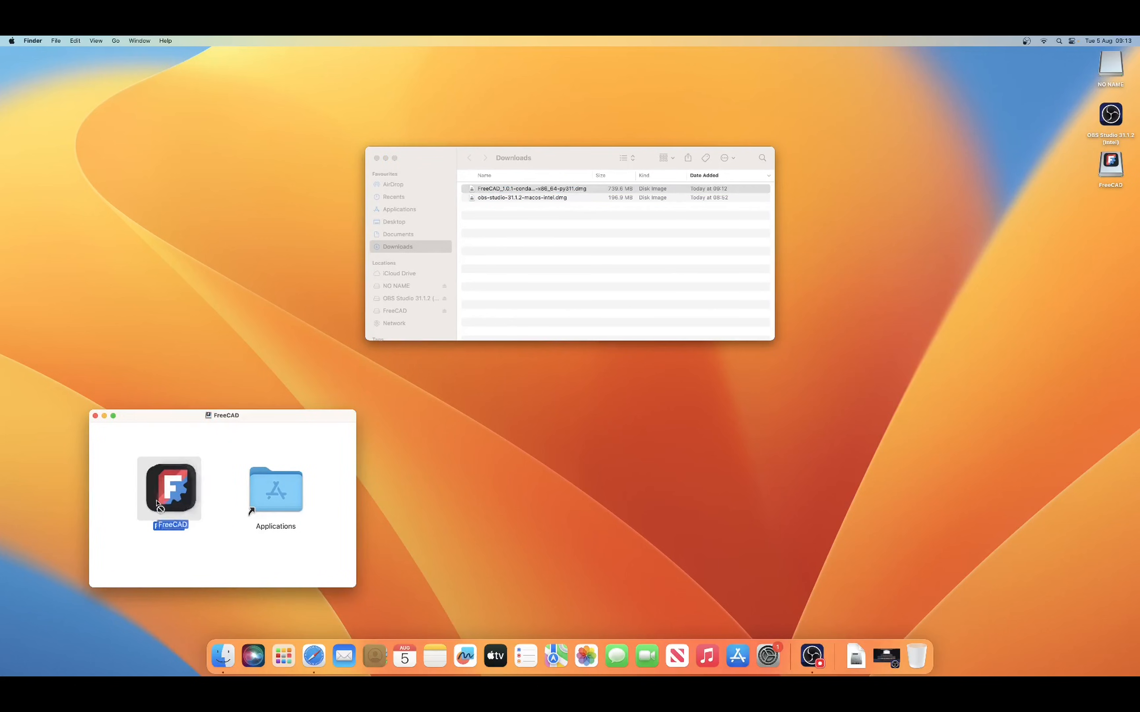
drag(169, 487, 275, 491)
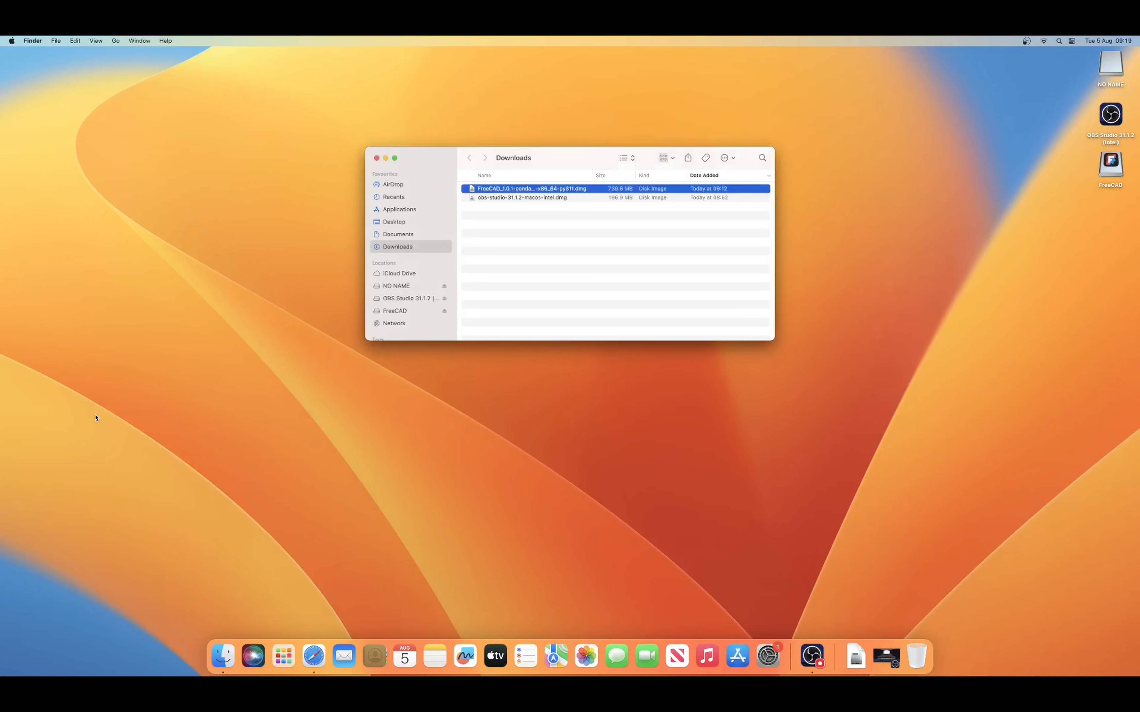
mouse_move(284, 657)
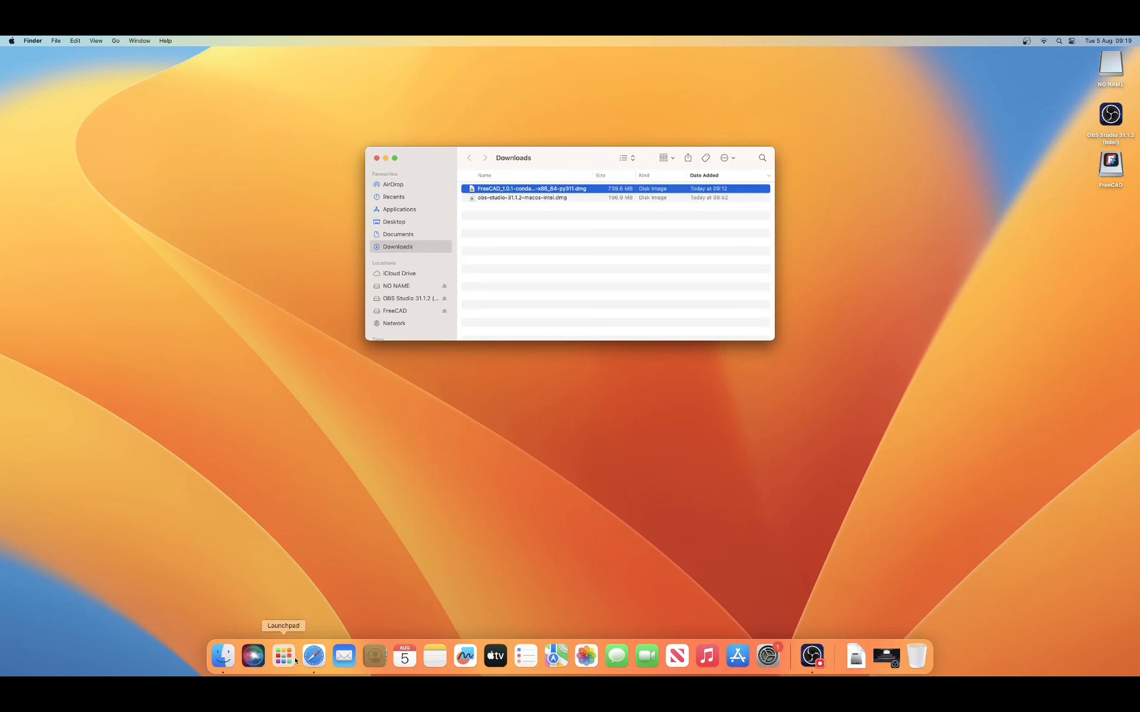
click(283, 657)
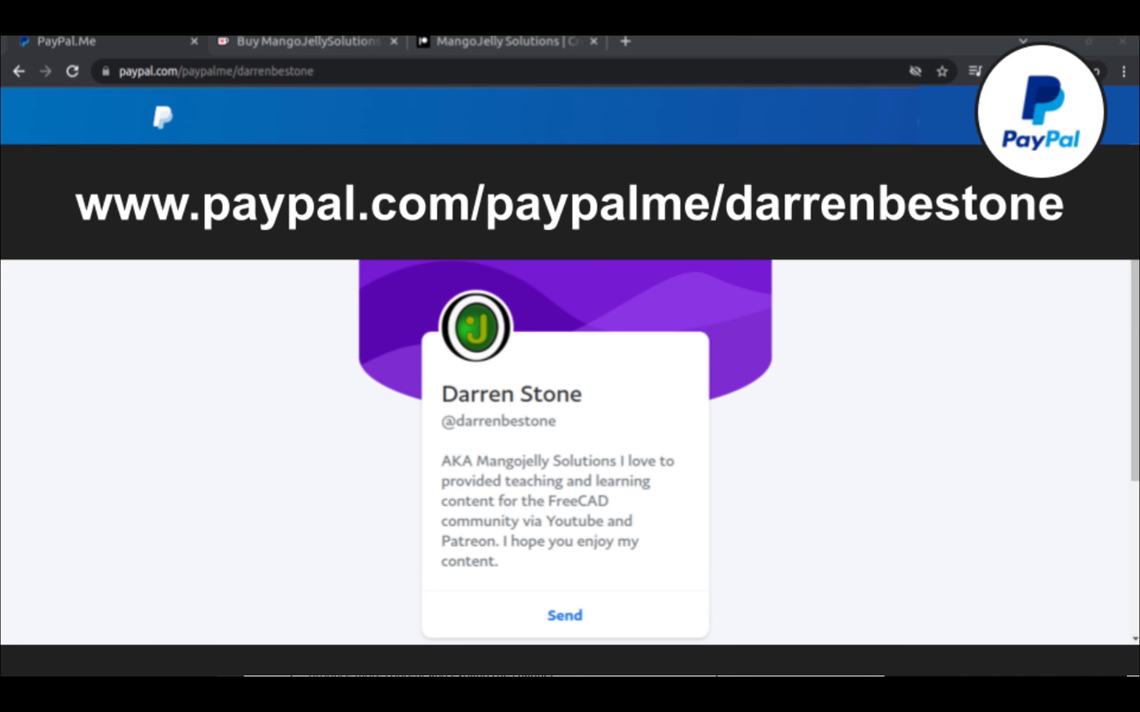
- Switch to the tutorial creator's PayPal.Me donation page tab
click(496, 43)
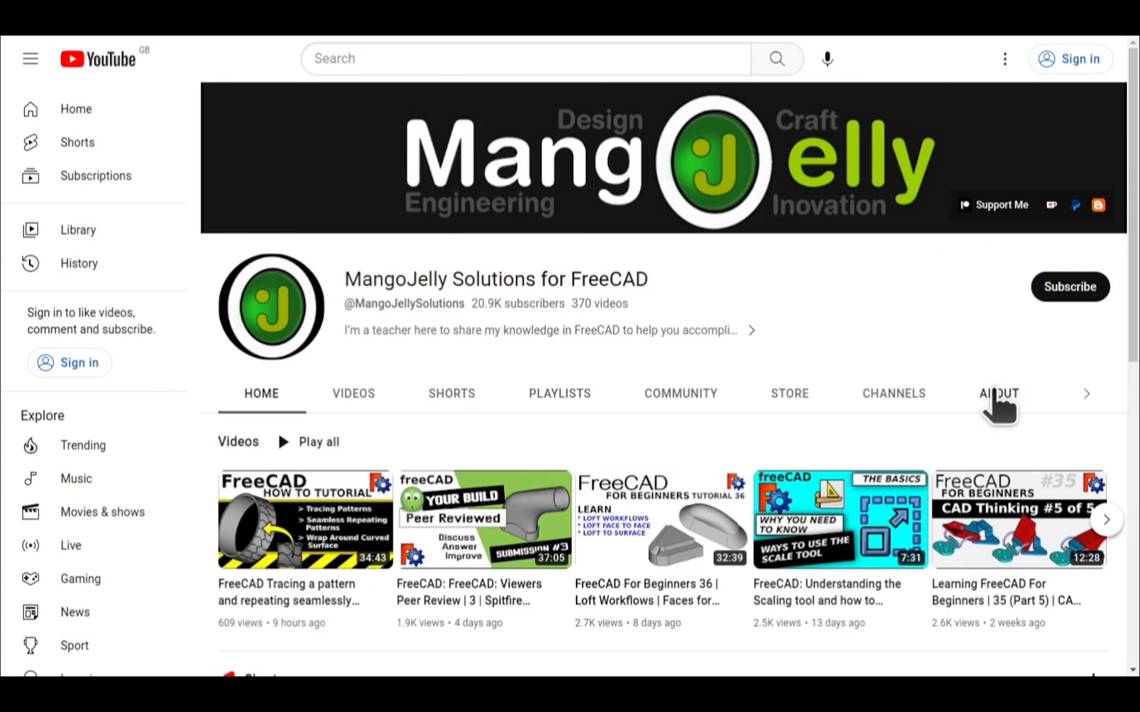
- Show the MangoJelly Solutions channel About section with PayPal, Ko-fi, Patreon and blog links
click(997, 394)
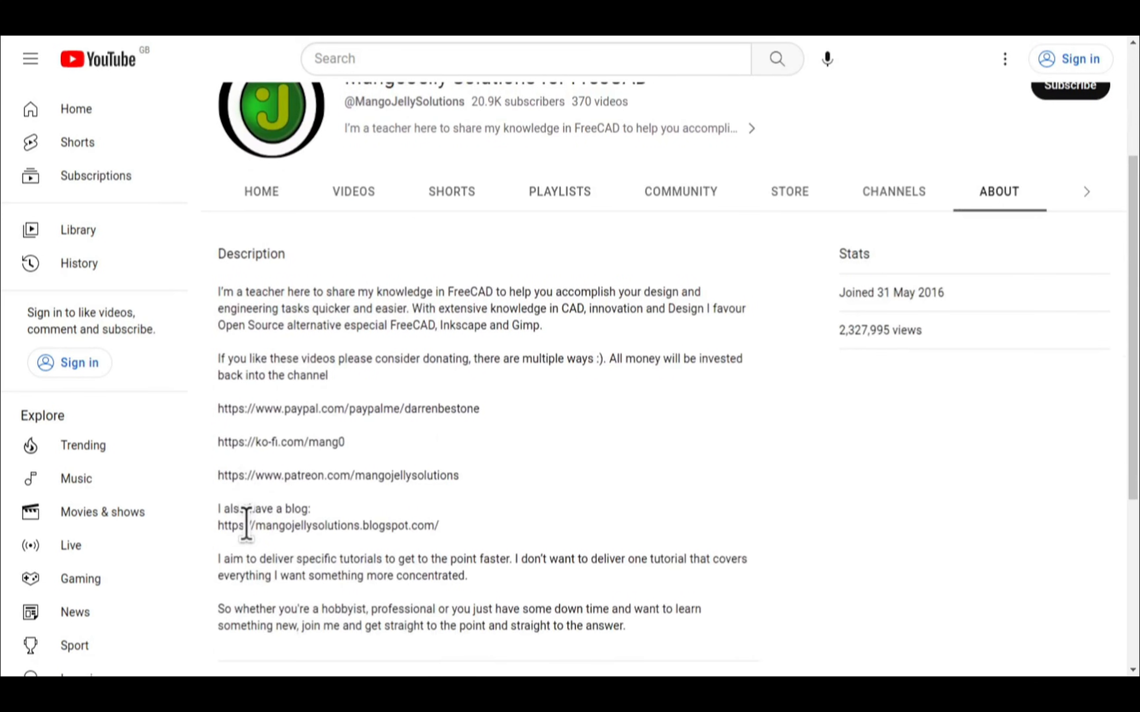